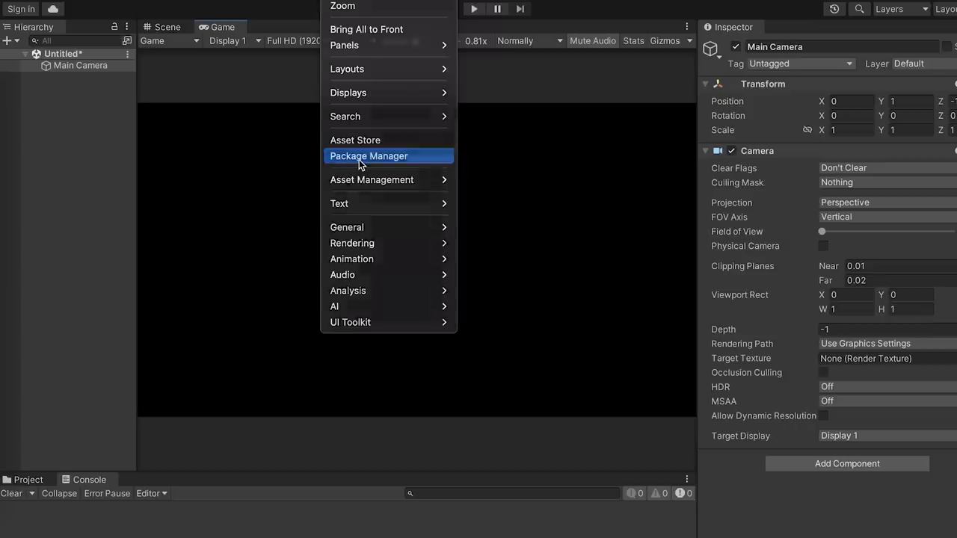
Bring up the Package Manager from the Window menu for the stripped-down project.
left_click(368, 157)
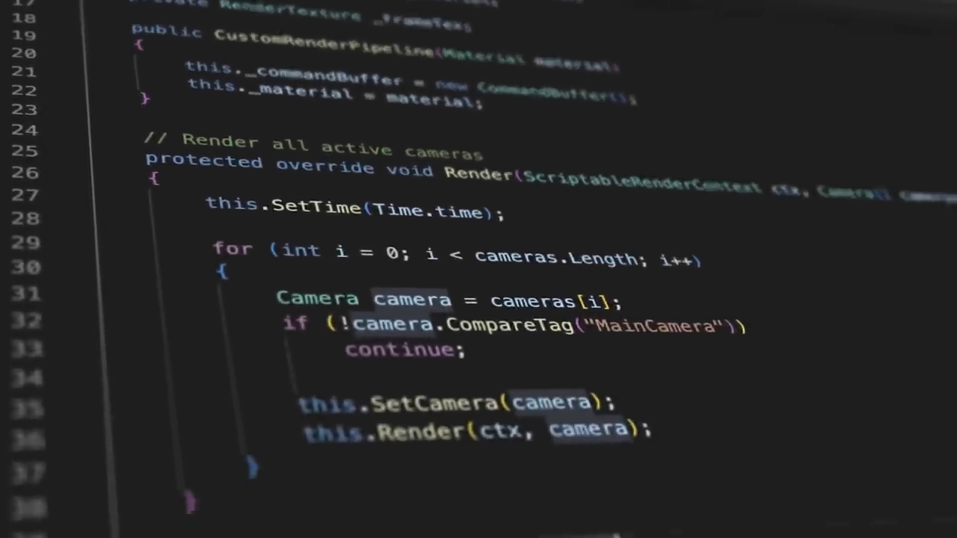
Review the CustomRenderPipeline camera loop, then confirm the Changing Render Pipeline dialog with Continue.
scroll("down", 3)
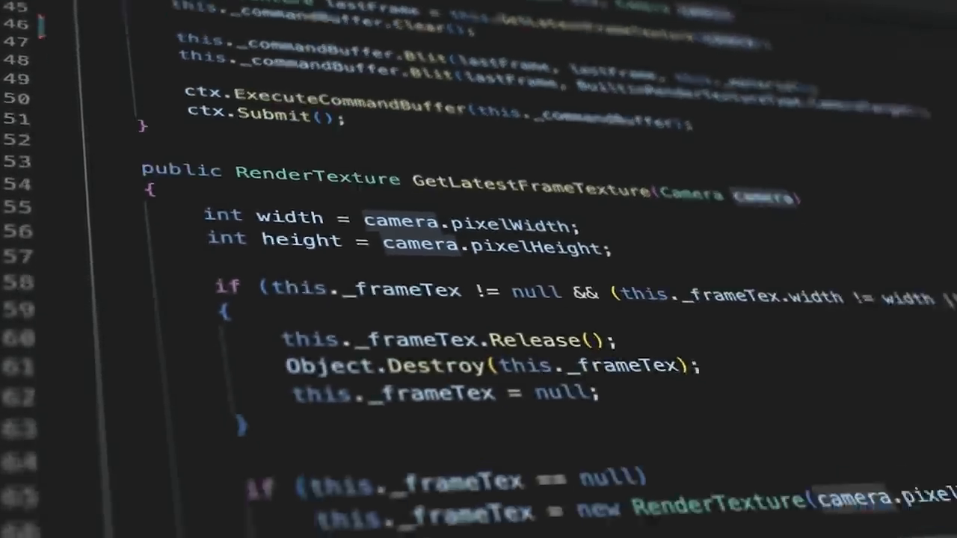
scroll("down", 3)
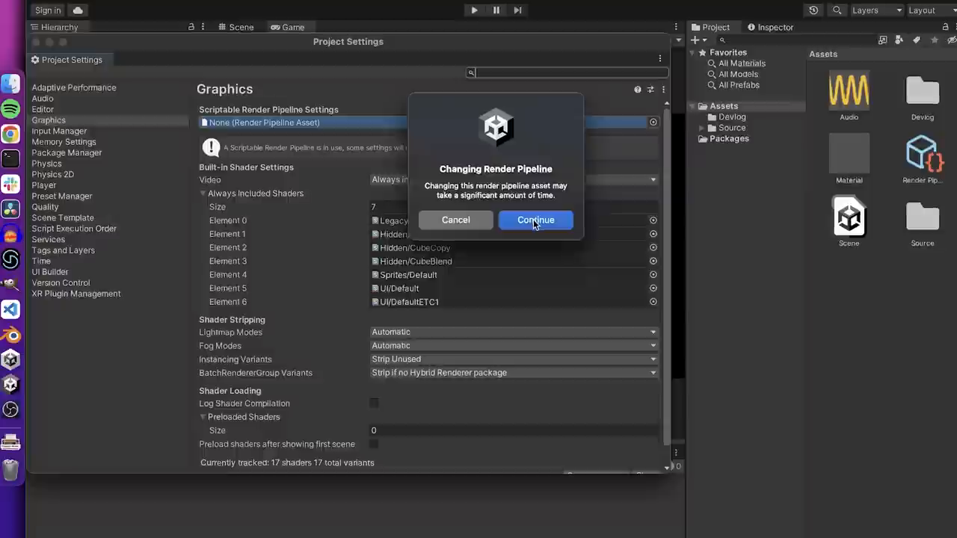
left_click(536, 220)
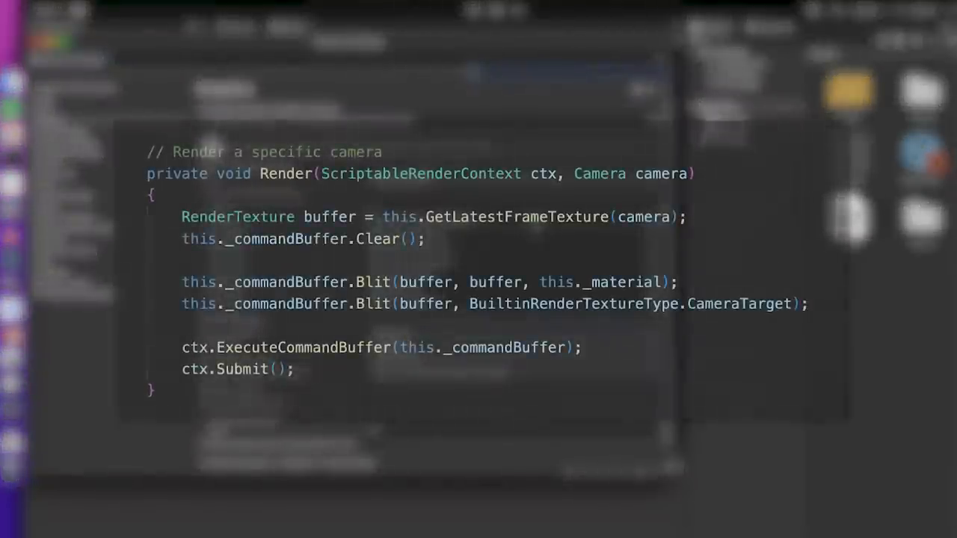